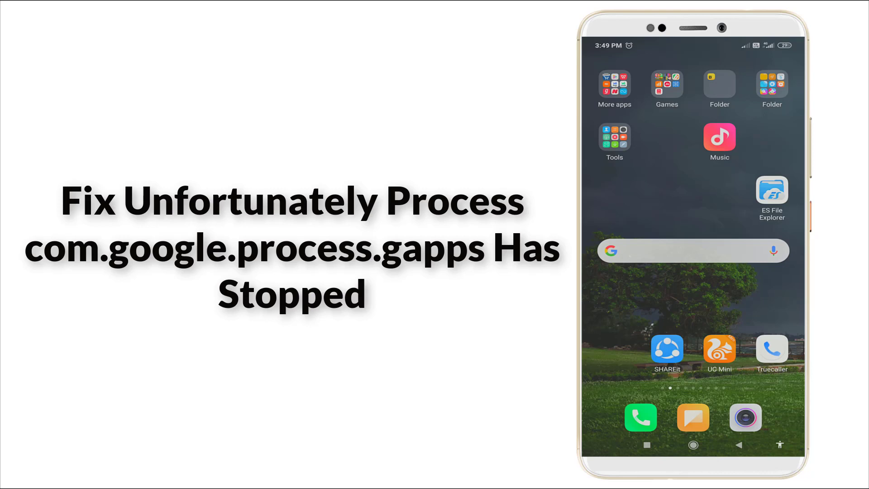
Swipe left to the home screen page showing the Settings app
scroll(left, 3)
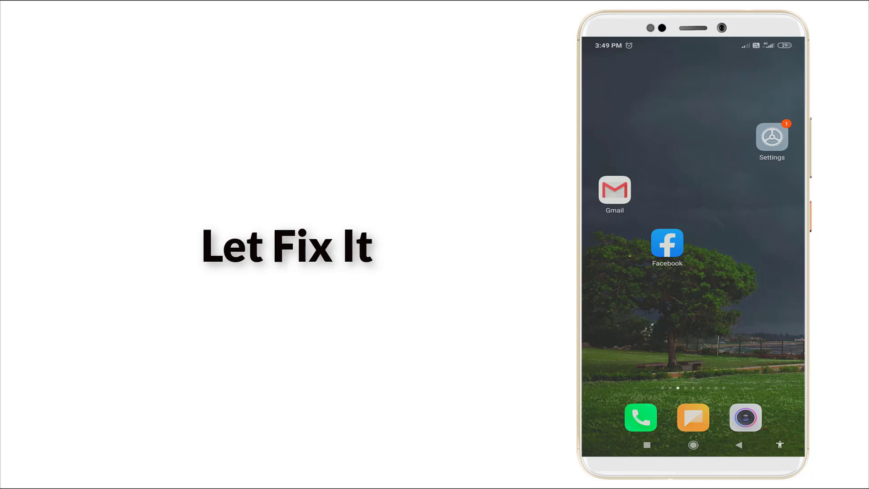
Launch Settings from its home screen icon and scroll down to Apps
click(771, 136)
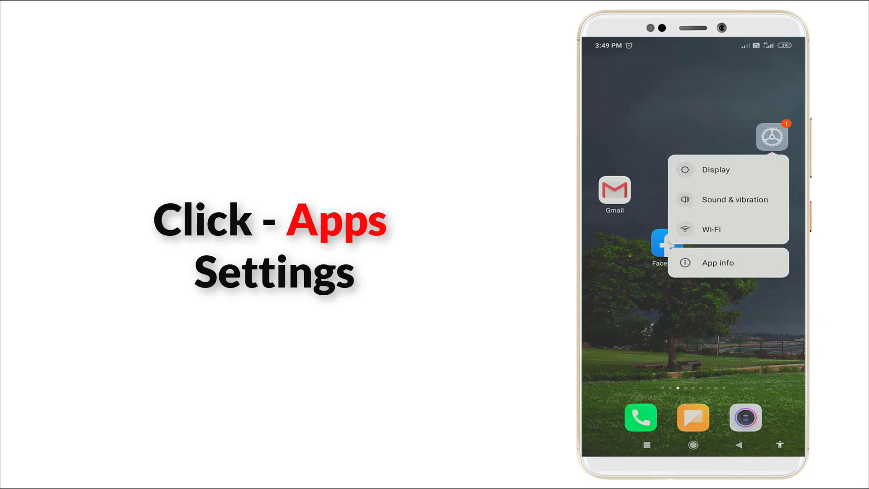
click(771, 136)
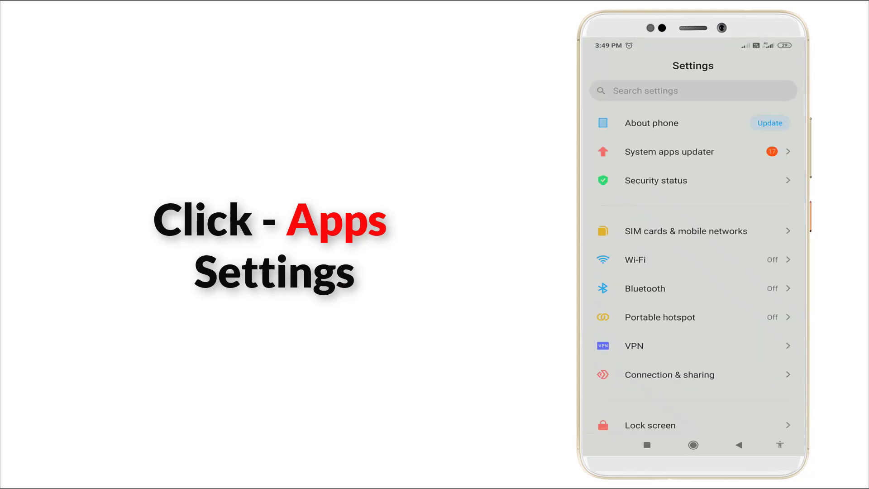
scroll(down, 3)
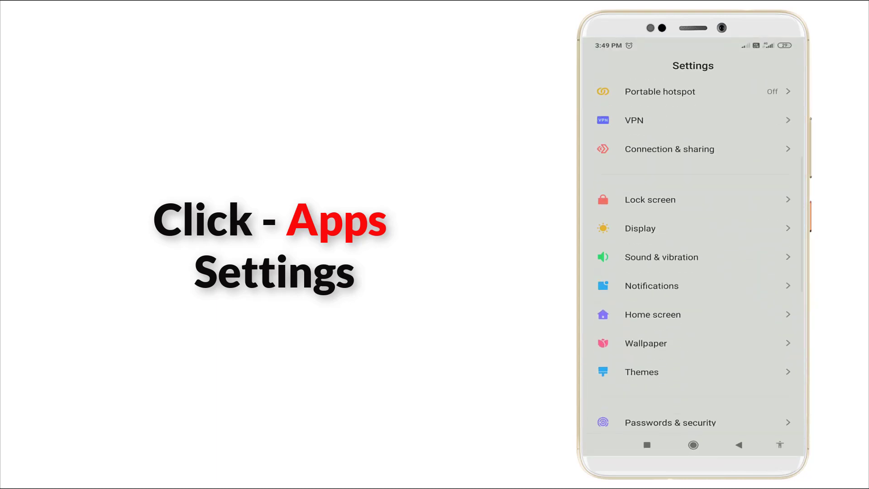
scroll(down, 3)
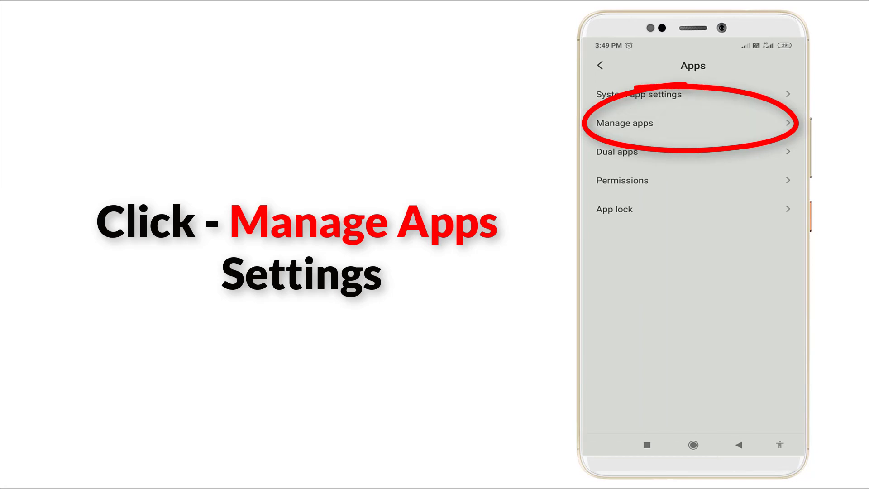
Go to Manage apps and select Google Play Store
click(625, 123)
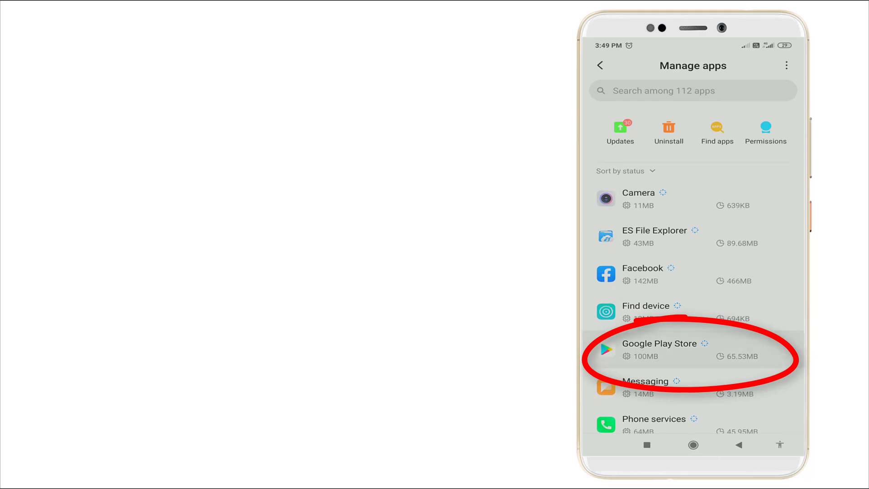
click(659, 349)
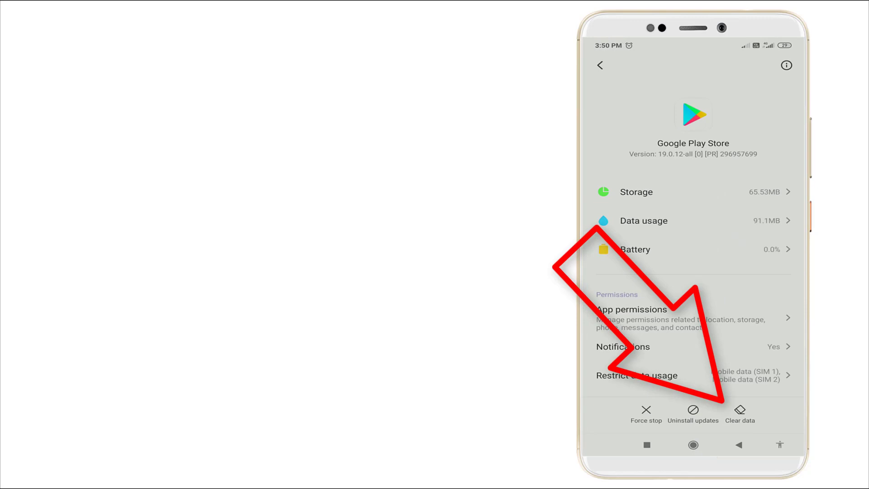
Clear all Google Play Store data (65.53MB to 57.10MB) and go home
click(740, 413)
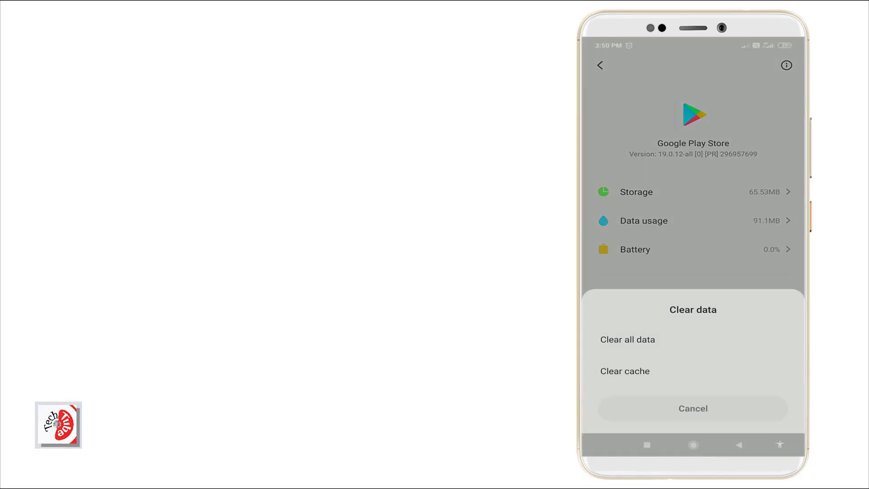
click(628, 339)
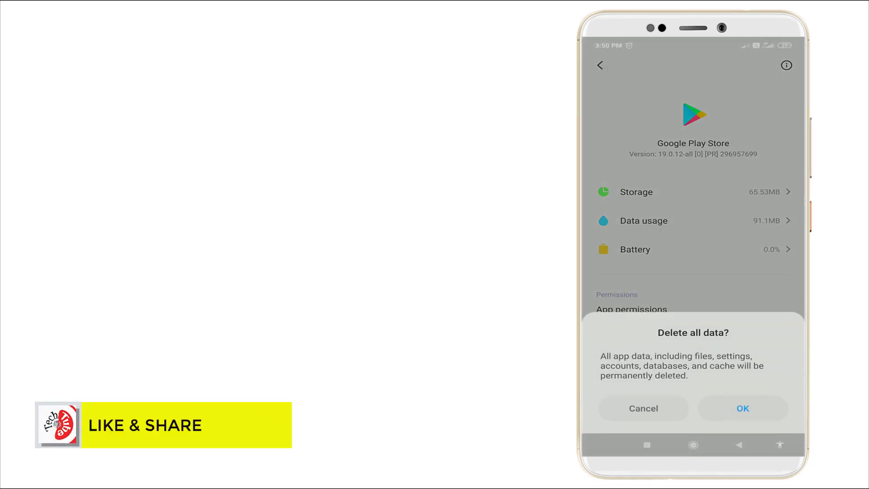
click(743, 408)
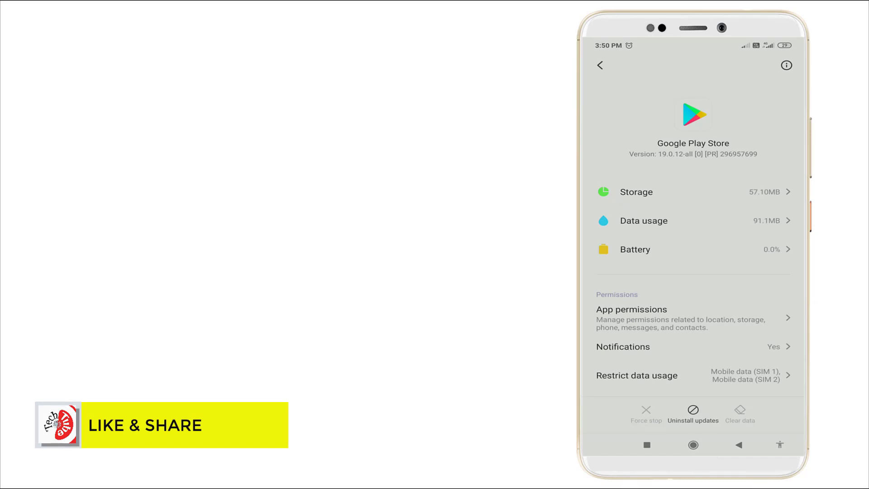
scroll(down, 3)
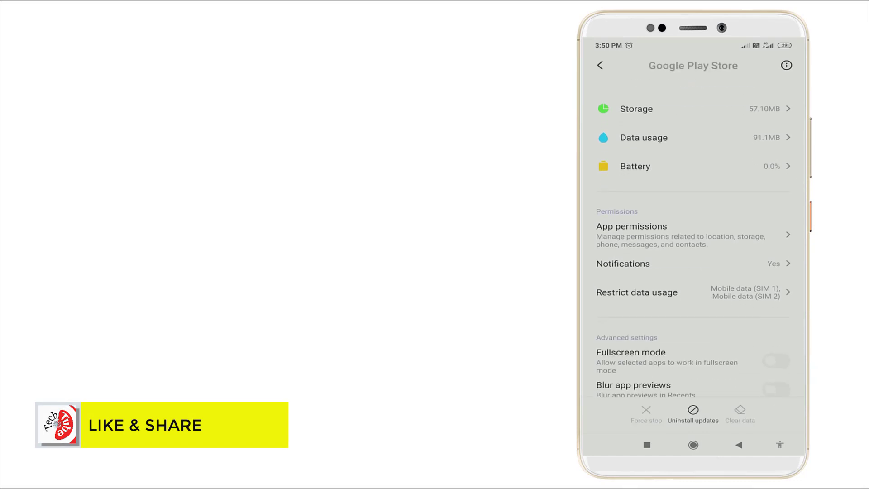
scroll(down, 3)
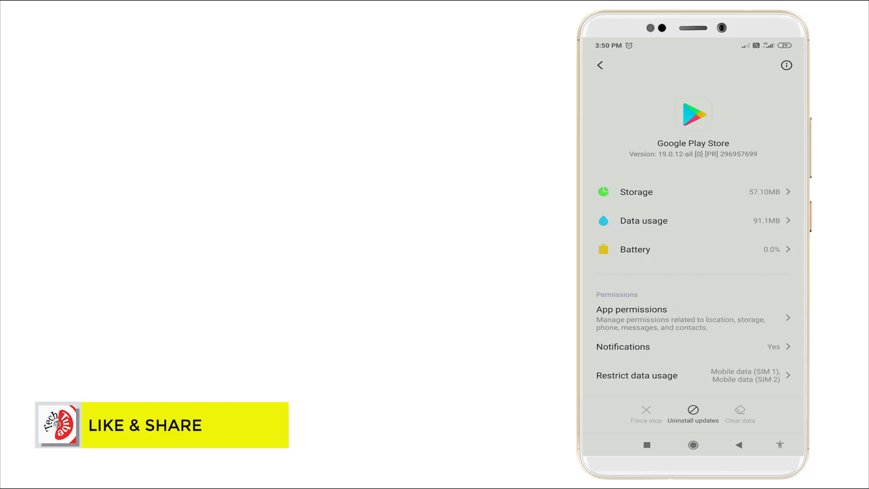
click(599, 64)
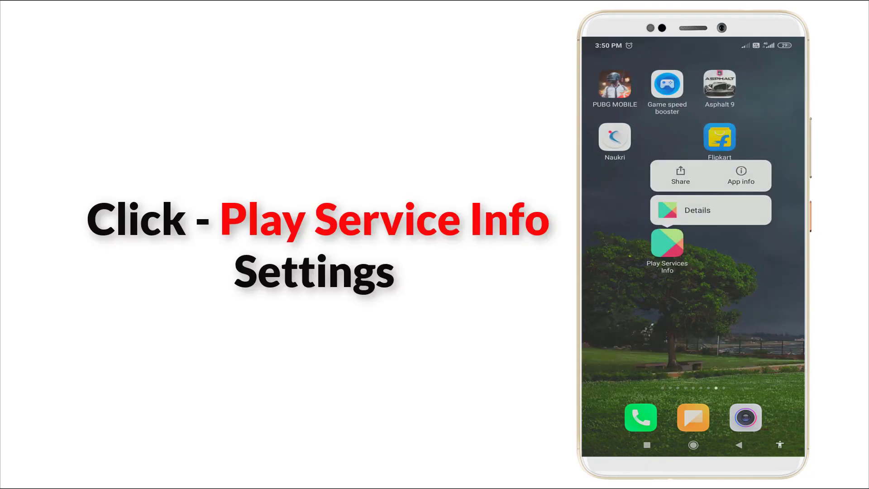
Open Play Services Info's app details and clear all its data
click(740, 176)
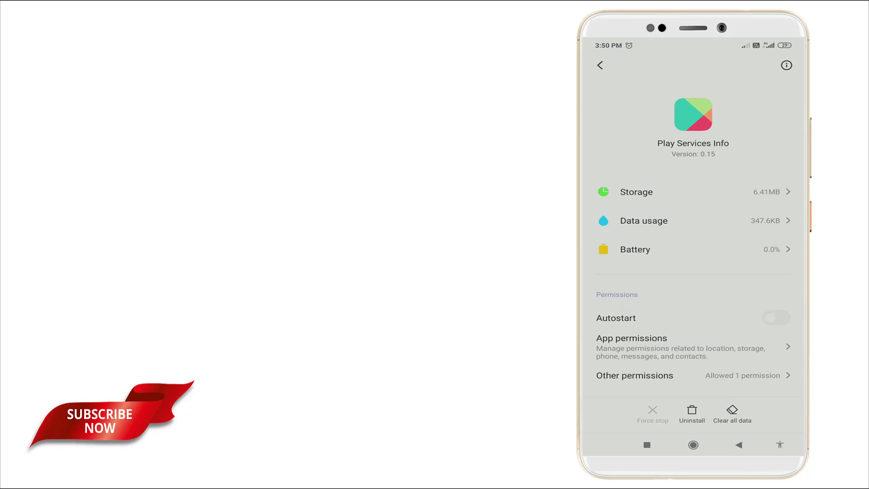
click(733, 410)
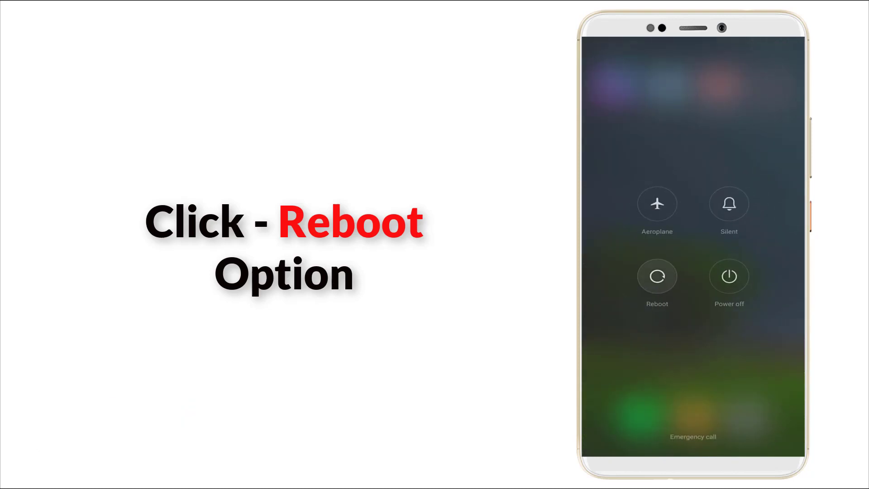
Choose Reboot from the power menu
click(657, 276)
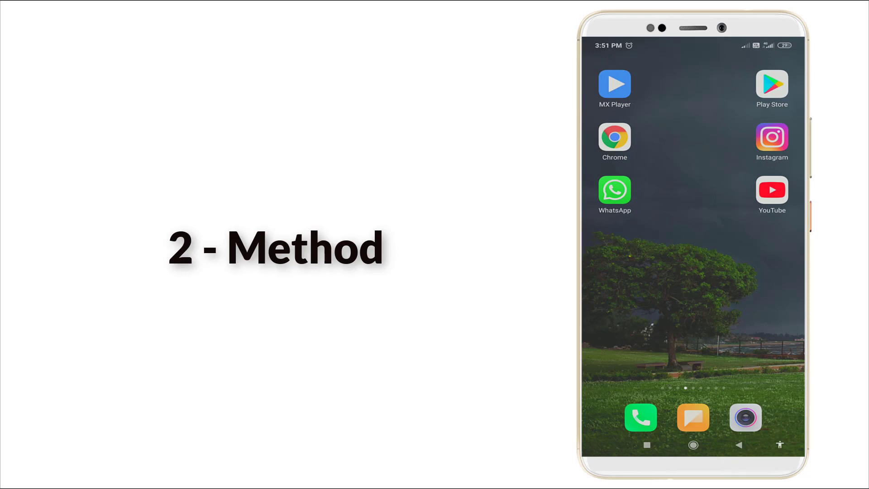
Open Google Play Store's app info and uninstall its updates
click(771, 88)
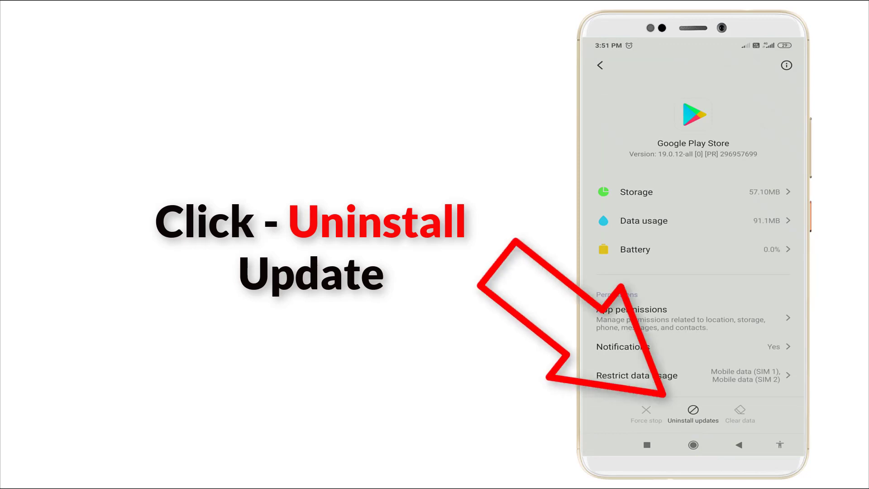
click(693, 413)
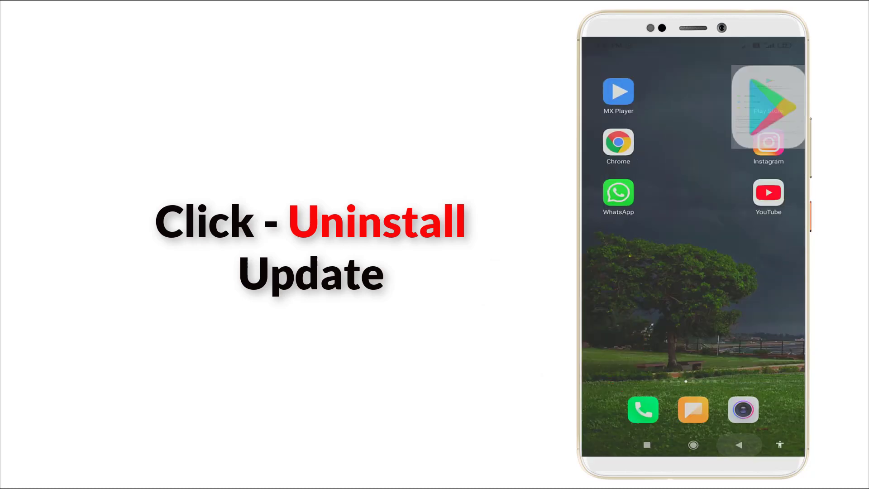